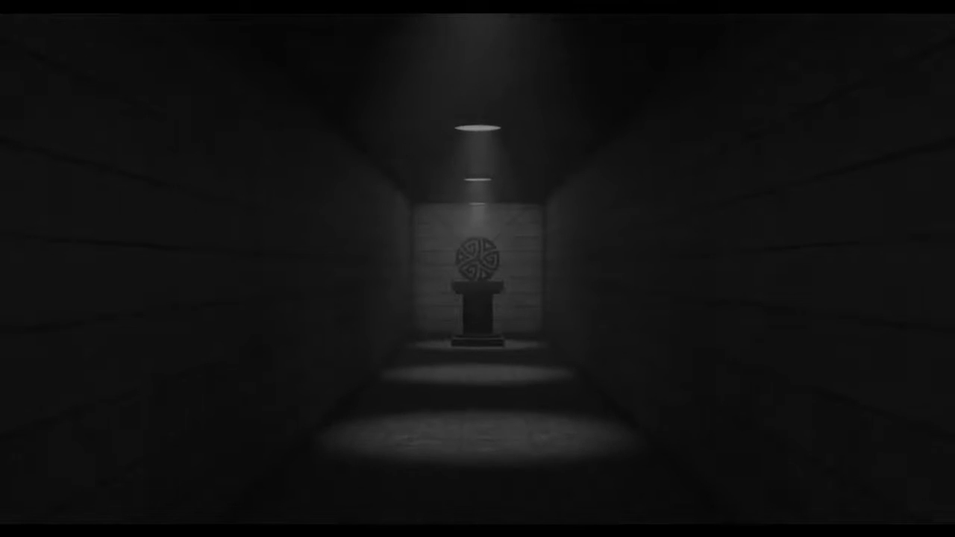
Browse File > Open to the stuff/GFX/ai files folder of logo .ai files
key("w")
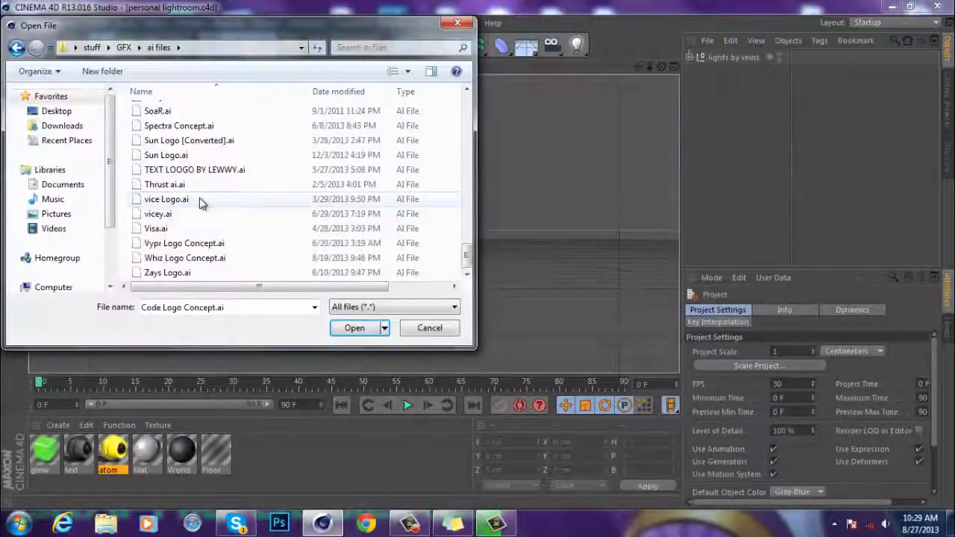
Shape Cube, Cylinder and Sphere primitives into a burger and apply the atom material
left_click(353, 327)
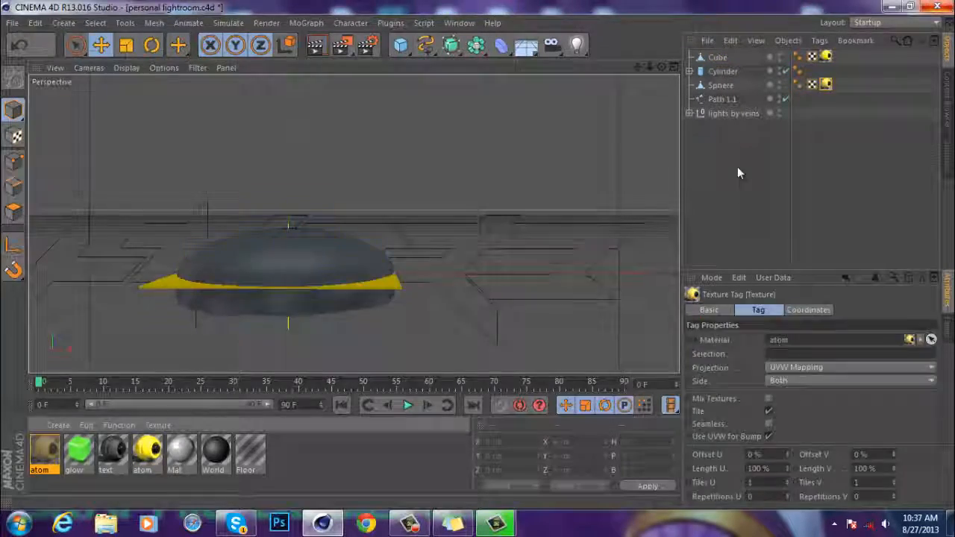
Add Atom Array and Cloner burgers, a glow material (R24 G194 B18), and open the mats folder
left_click(717, 57)
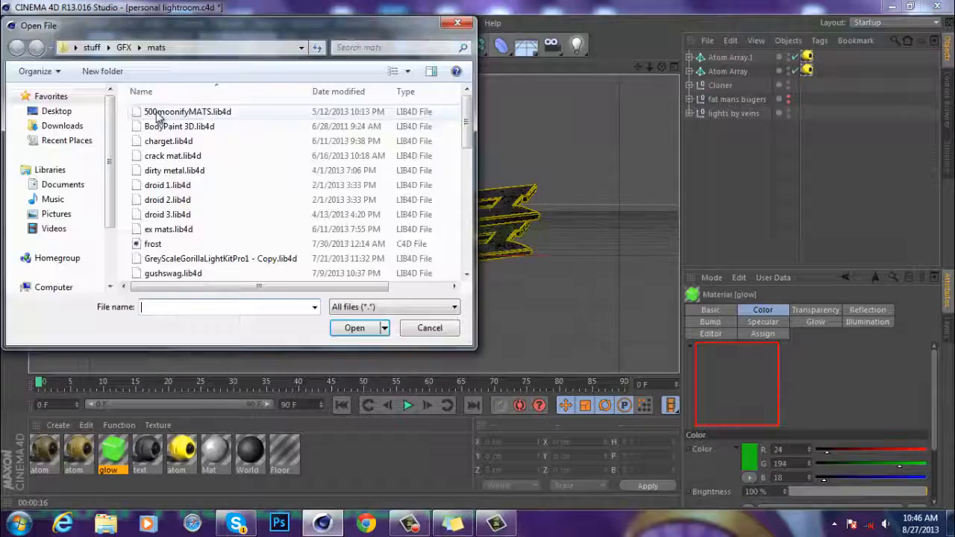
Render the 1280x720 frame of the textured logo to the Picture Viewer
left_click(429, 327)
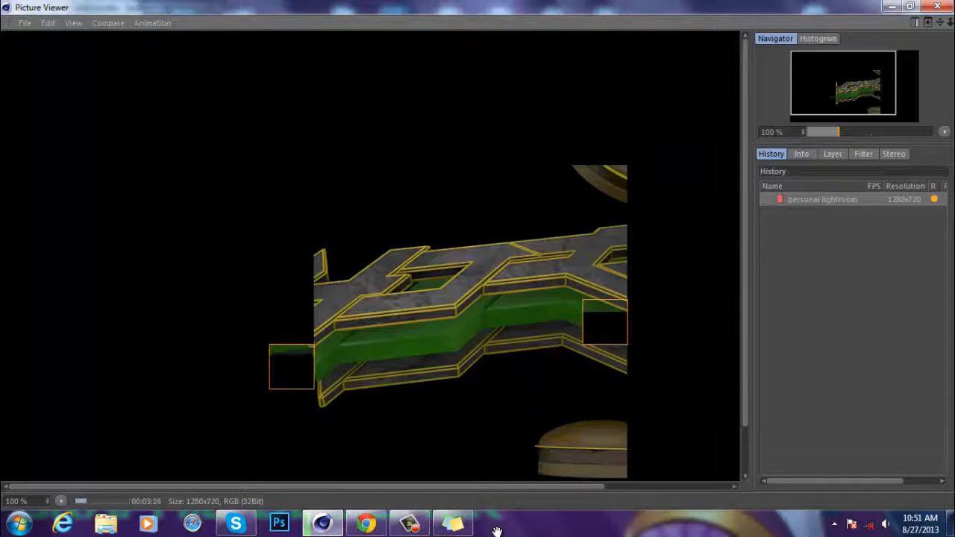
left_click(365, 523)
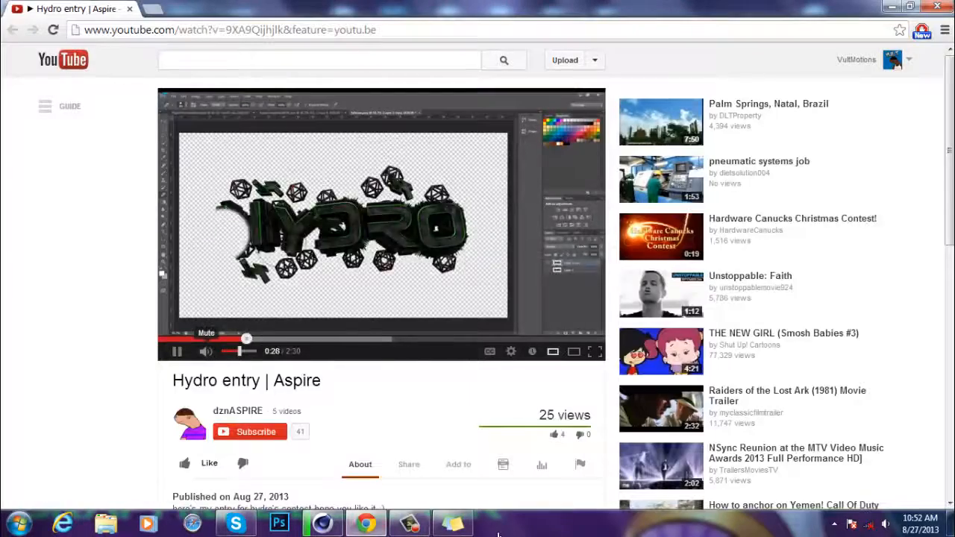
left_click(201, 8)
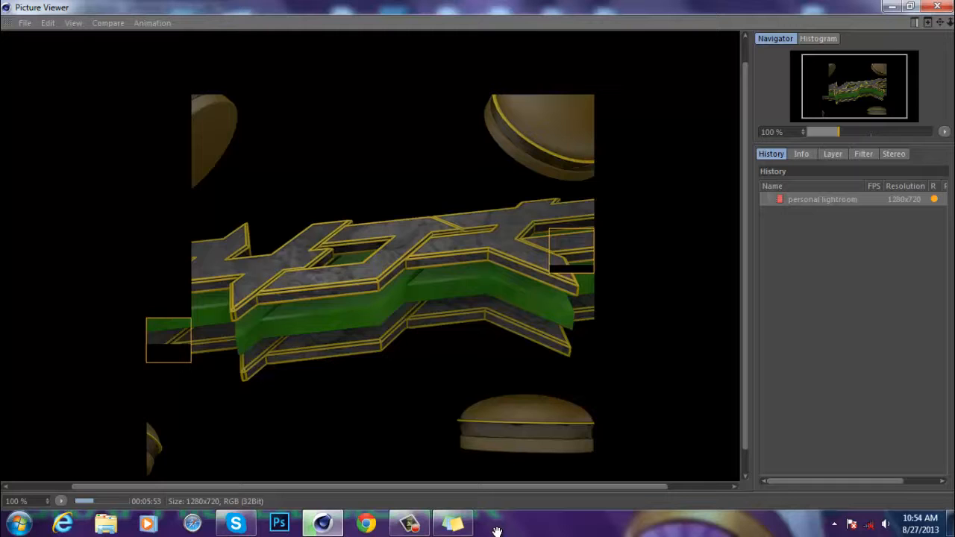
Open the render in Photoshop, add green glow layers, and start Radial Blur
left_click(235, 522)
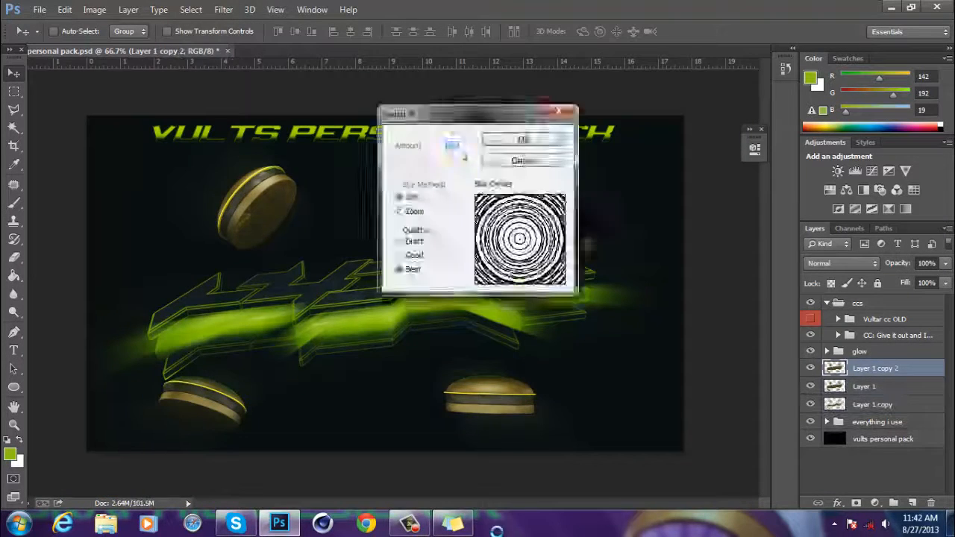
Apply Poster Edges to the render copy, blend Lighten at 82%, and expand the CC group
left_click(521, 140)
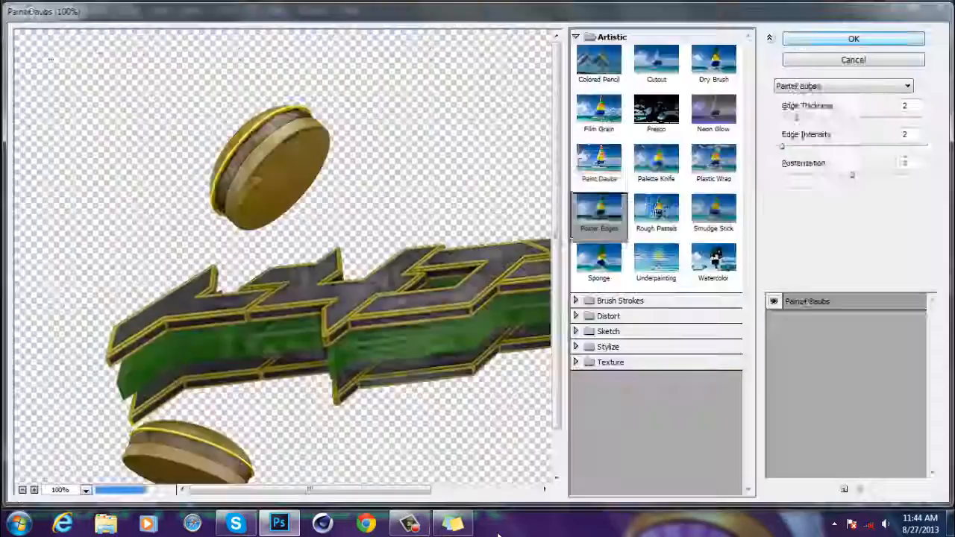
left_click(852, 39)
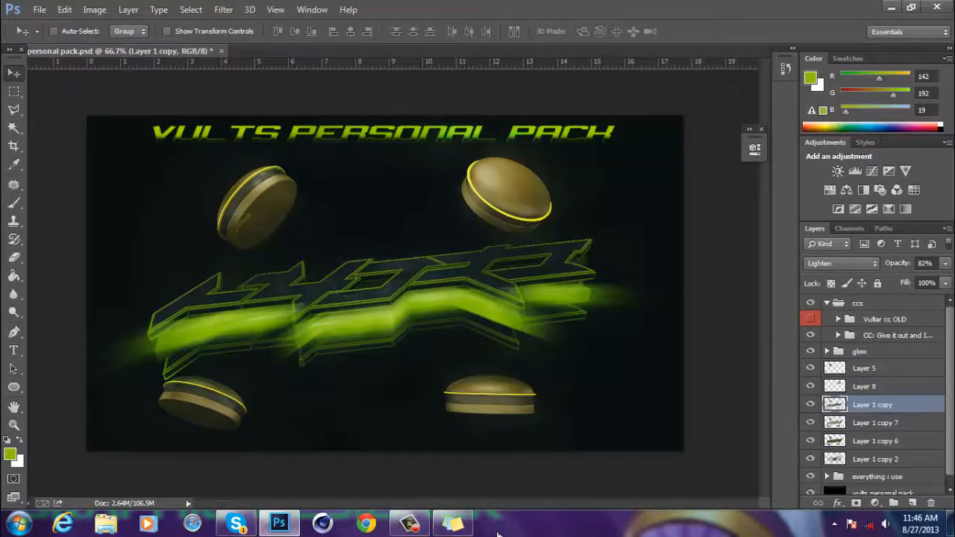
left_click(837, 335)
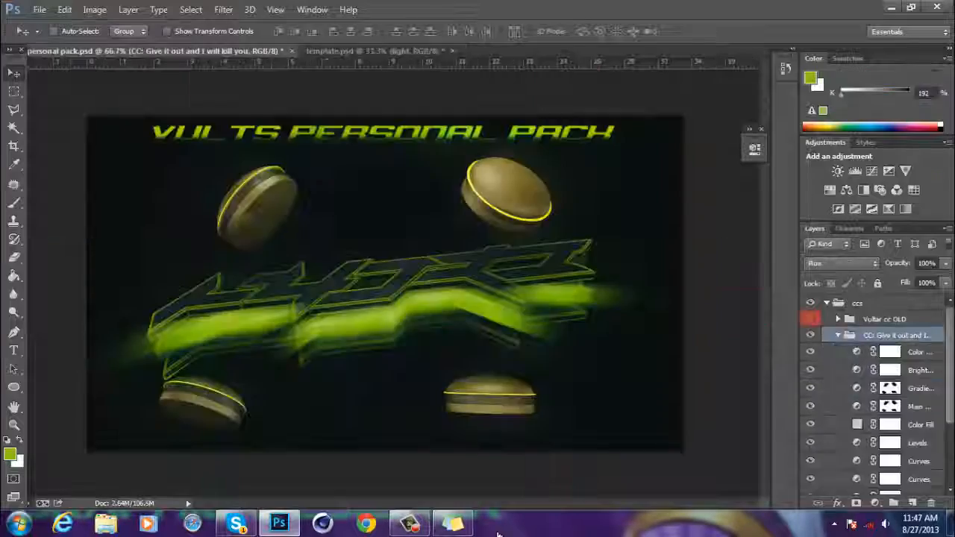
Move the grouped green logo layers into template.psd's Playground group, hiding the purple layers
left_click(328, 51)
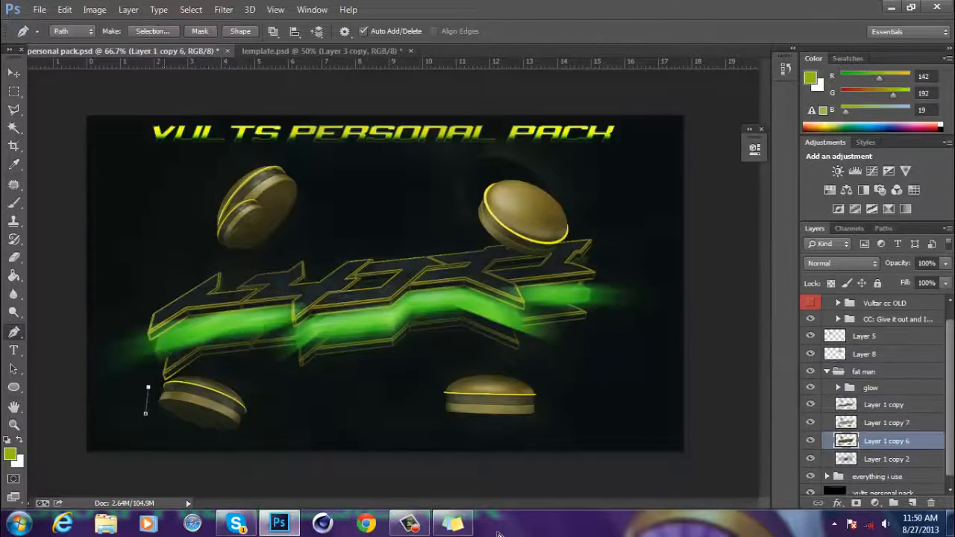
left_click(320, 50)
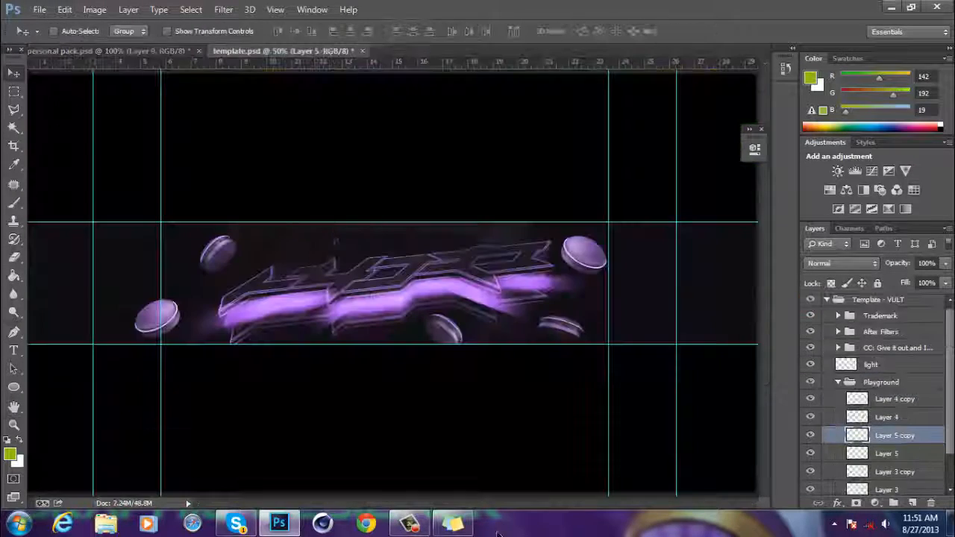
left_click(838, 350)
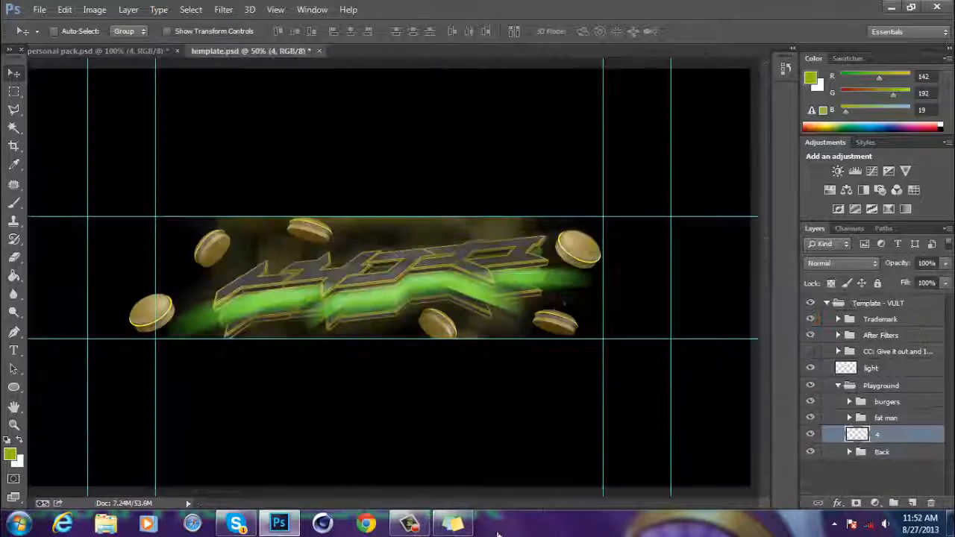
left_click(236, 522)
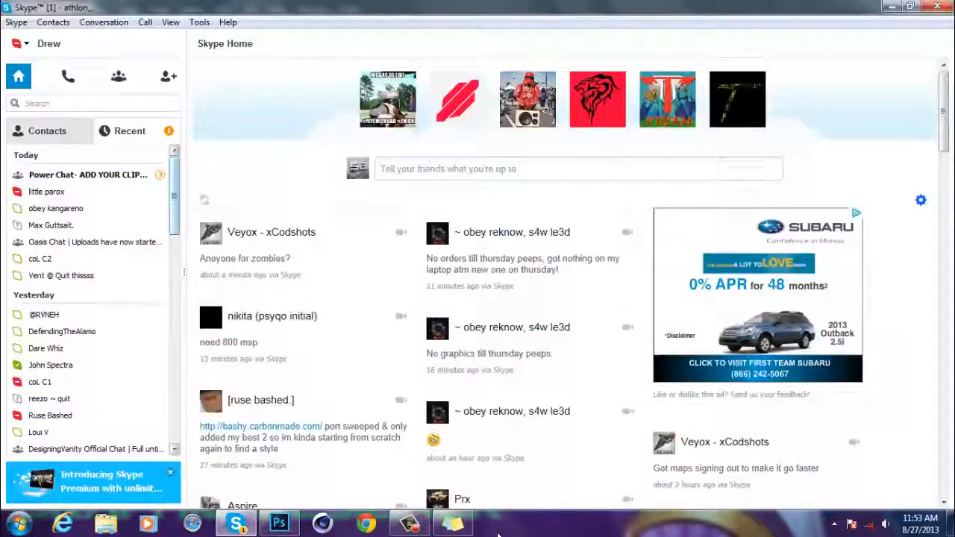